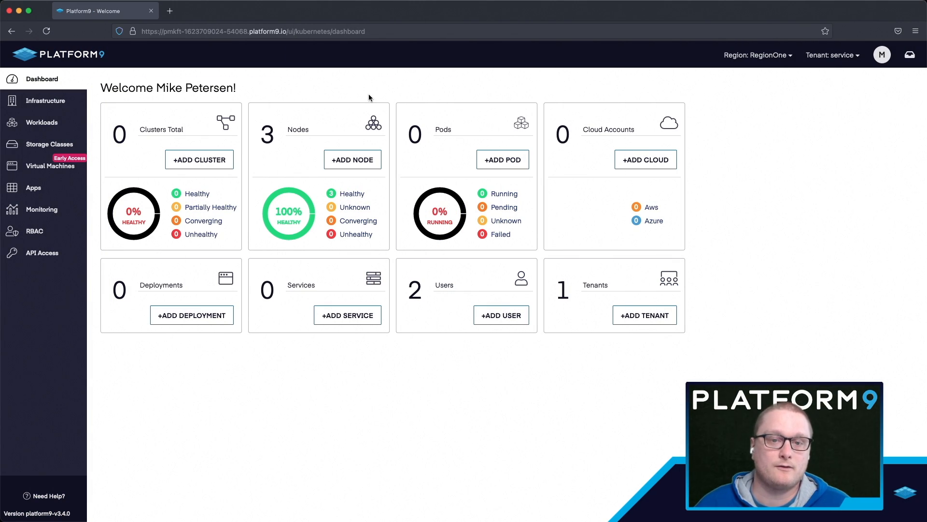
Review the three healthy nodes in the infrastructure node list and return to the dashboard.
{"action": "left_click", "coordinate": [42, 101]}
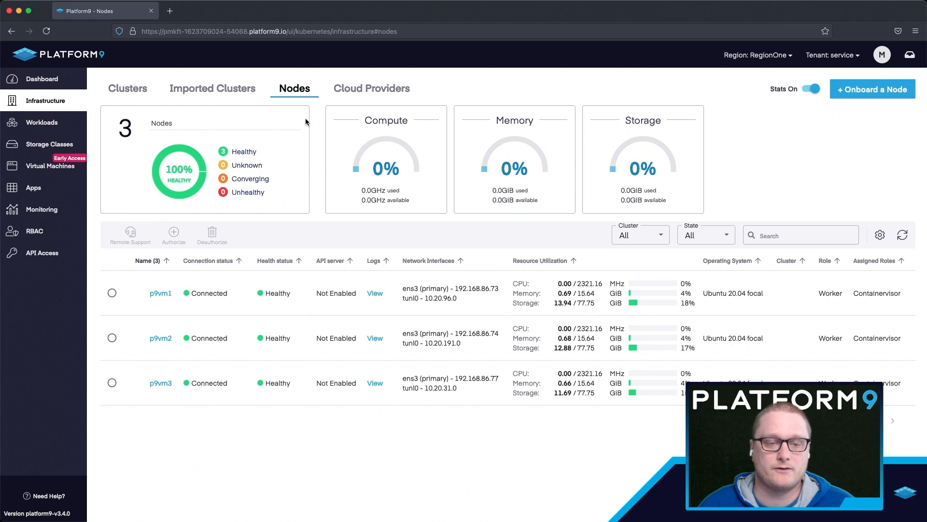
{"action": "mouse_move", "coordinate": [42, 79]}
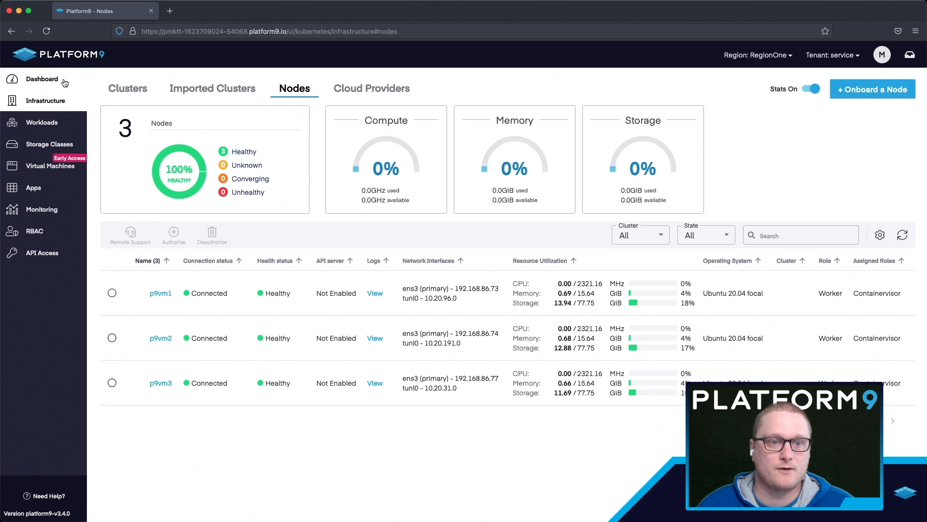
{"action": "left_click", "coordinate": [872, 89]}
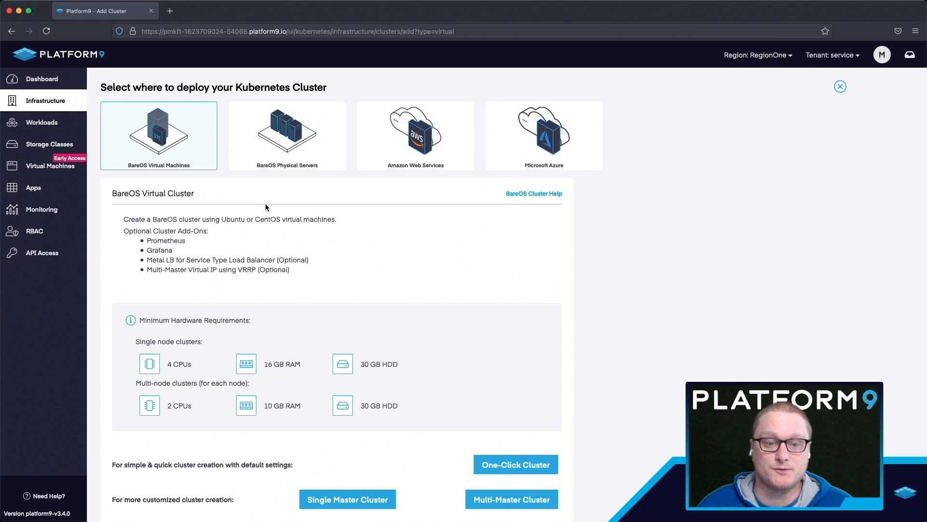
Start a customized single-master cluster named KubeVirt and choose its Kubernetes version.
{"action": "scroll", "scroll_direction": "down", "scroll_amount": 3}
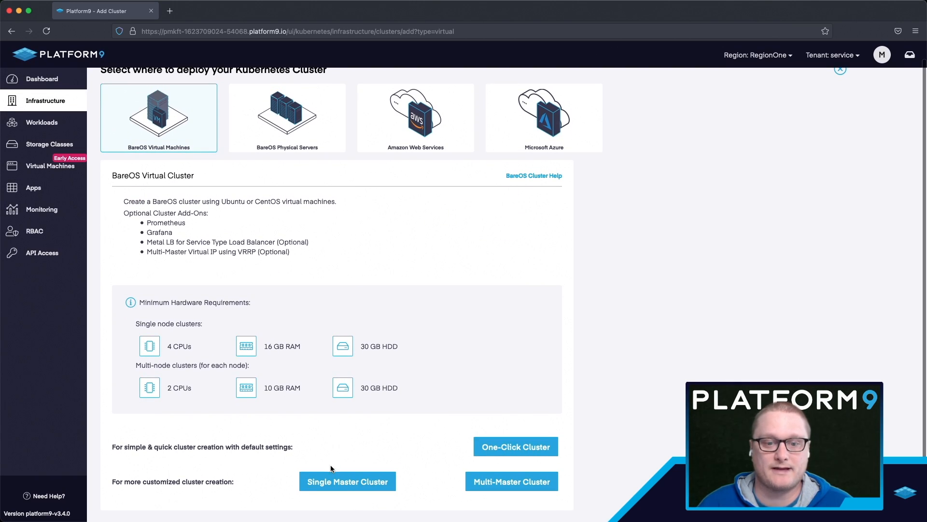
{"action": "left_click", "coordinate": [347, 481]}
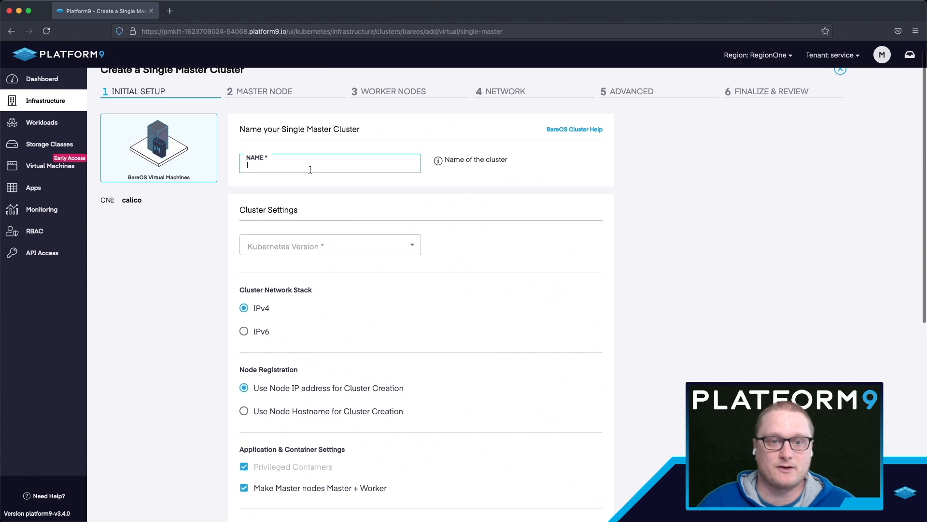
{"action": "type", "text": "KubeVirt"}
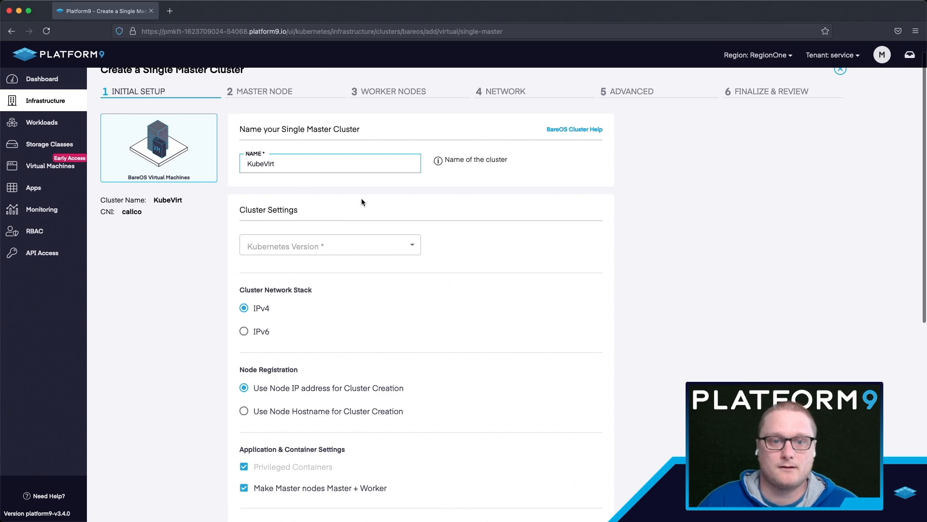
{"action": "left_click", "coordinate": [329, 244]}
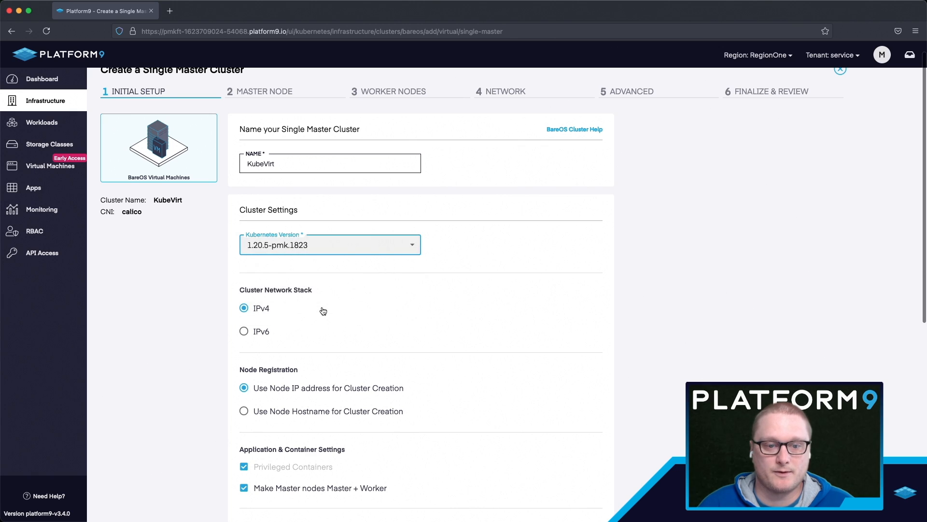
Enable KubeVirt and enter the MetalLB address pool 192.168.86.10 to 192.168.86.20.
{"action": "scroll", "scroll_direction": "down", "scroll_amount": 3}
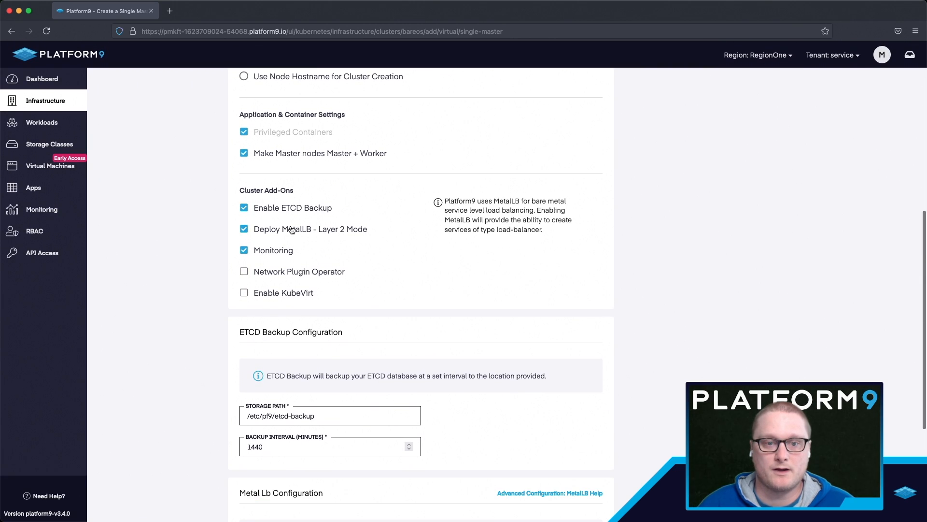
{"action": "mouse_move", "coordinate": [267, 295]}
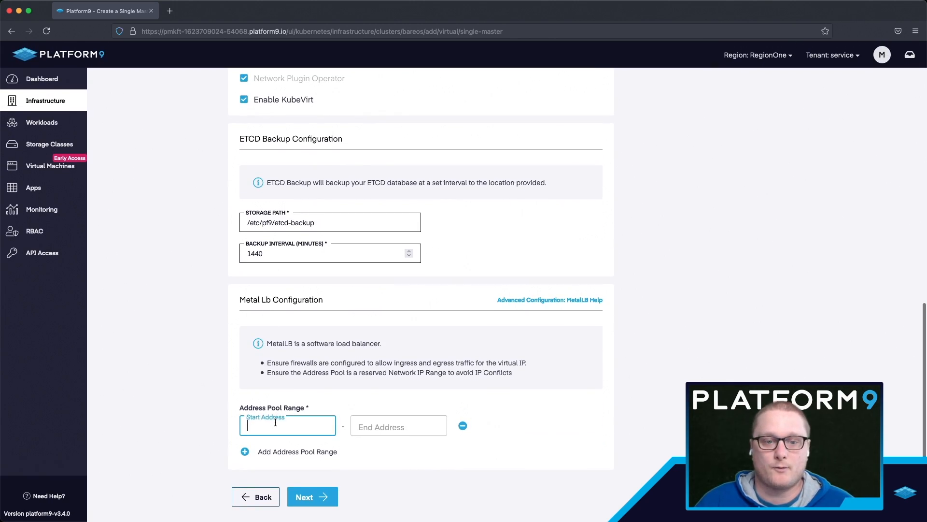
{"action": "type", "text": "192.168."}
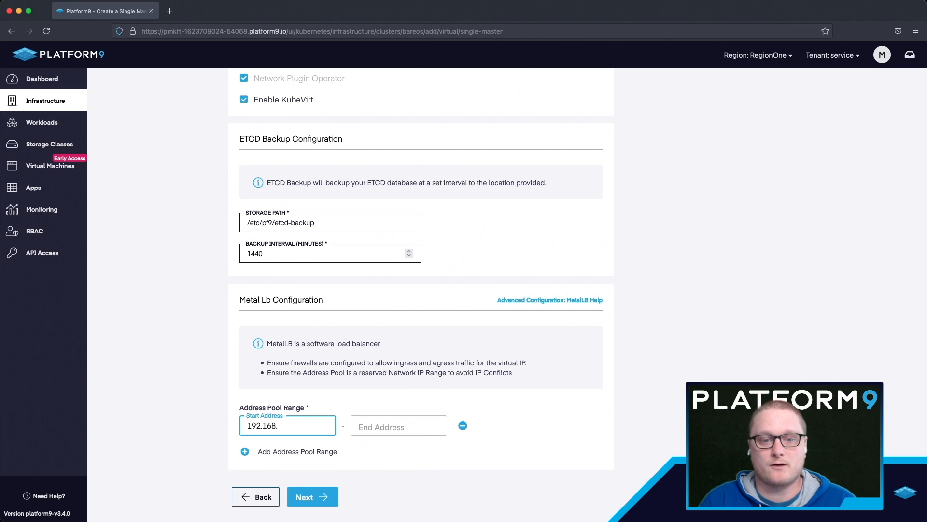
{"action": "type", "text": "192.168.86.20"}
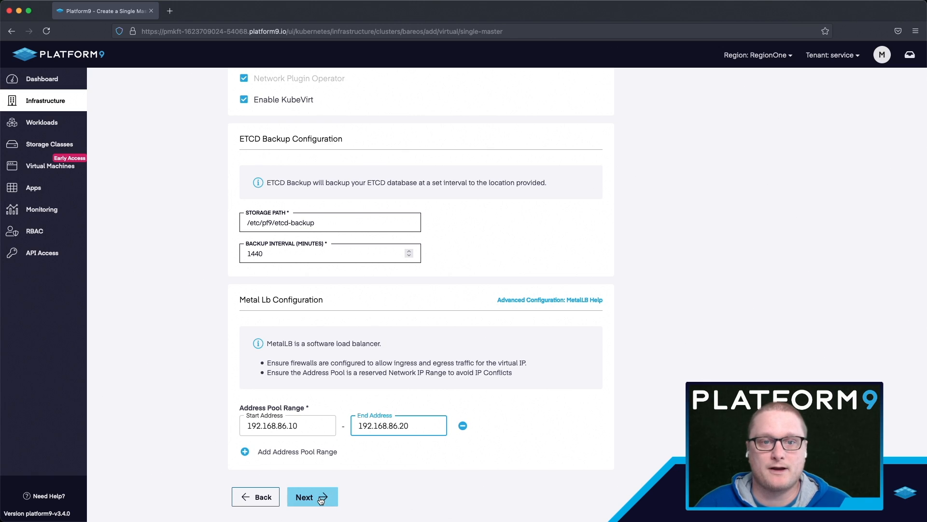
Make p9vm1 the master, add p9vm2 and p9vm3 as workers, and go to the final review.
{"action": "left_click", "coordinate": [312, 497]}
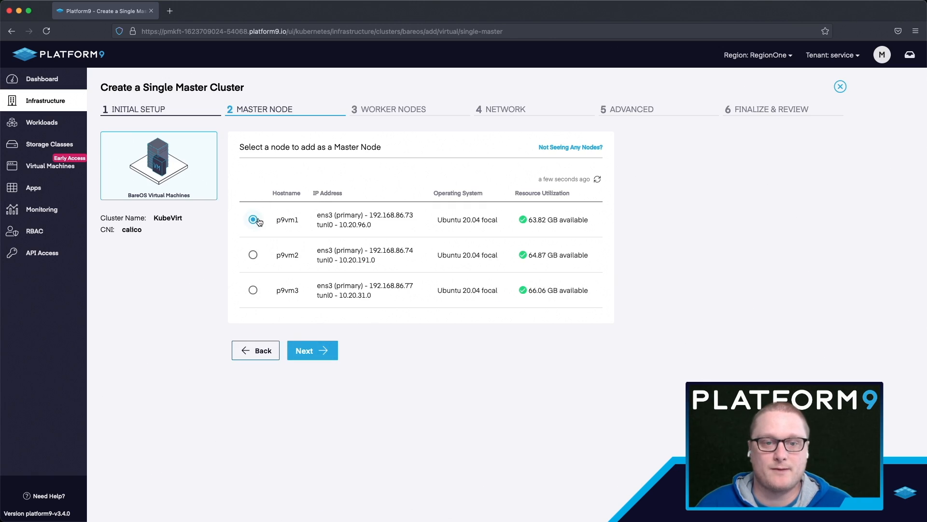
{"action": "left_click", "coordinate": [312, 350]}
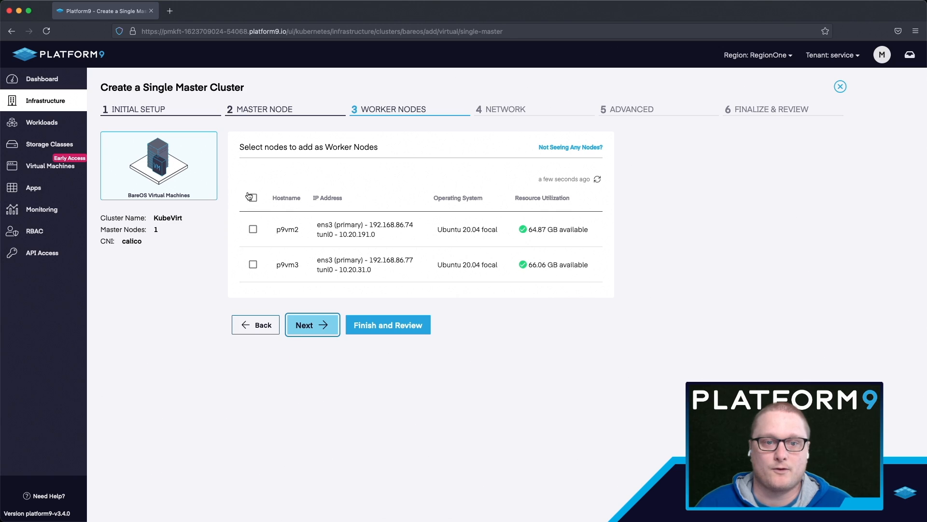
{"action": "left_click", "coordinate": [252, 197]}
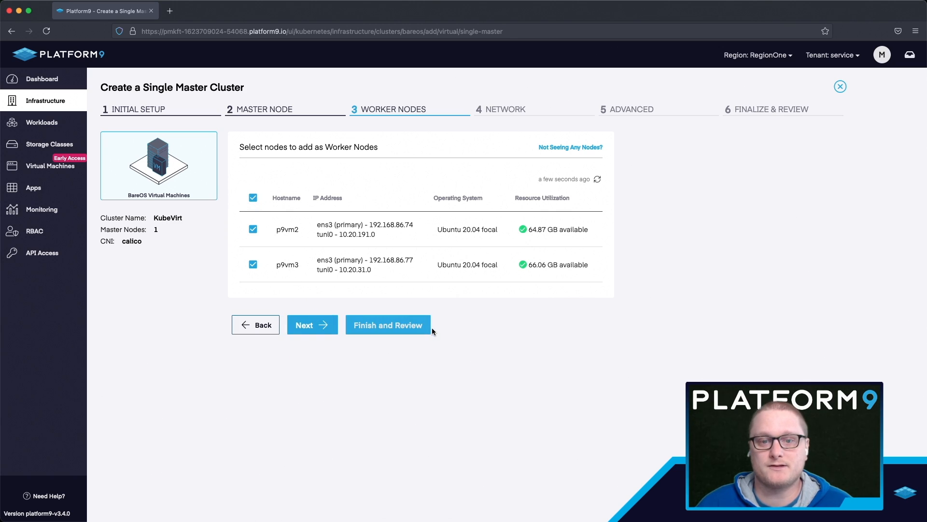
{"action": "left_click", "coordinate": [387, 324]}
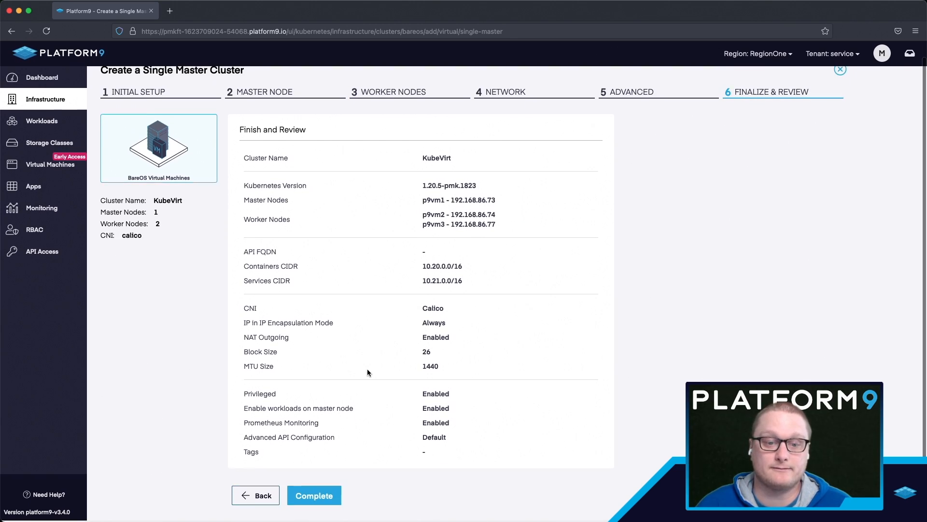
{"action": "left_click", "coordinate": [314, 495]}
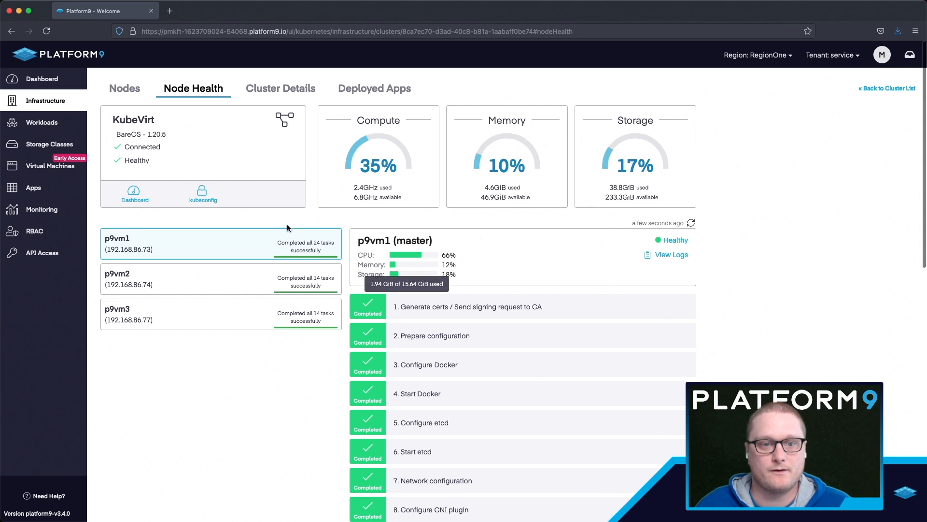
Download the KubeVirt cluster's kubeconfig and save the file to disk.
{"action": "left_click", "coordinate": [203, 193]}
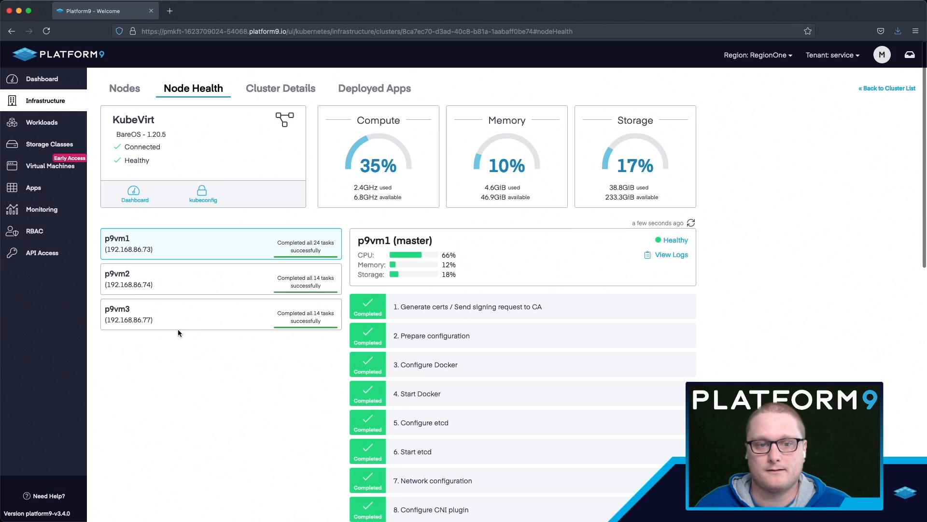
{"action": "left_click", "coordinate": [203, 189]}
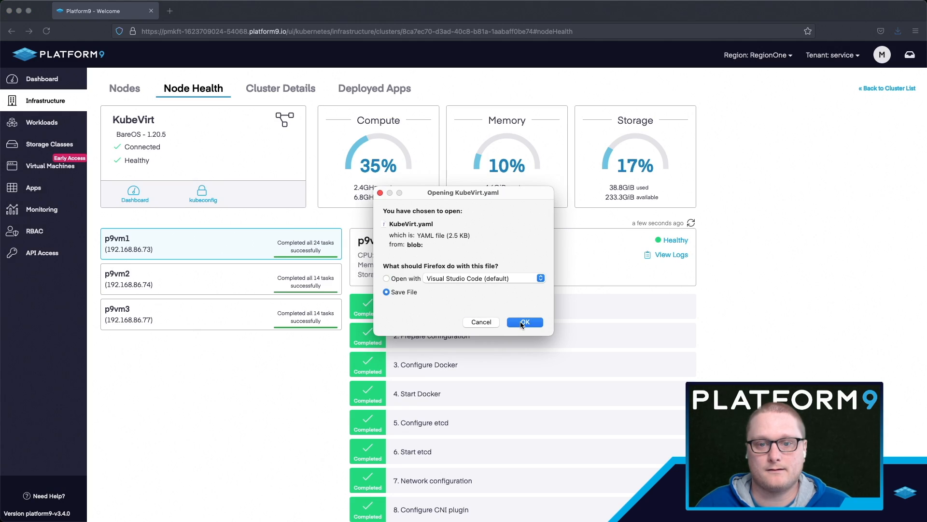
{"action": "left_click", "coordinate": [524, 322]}
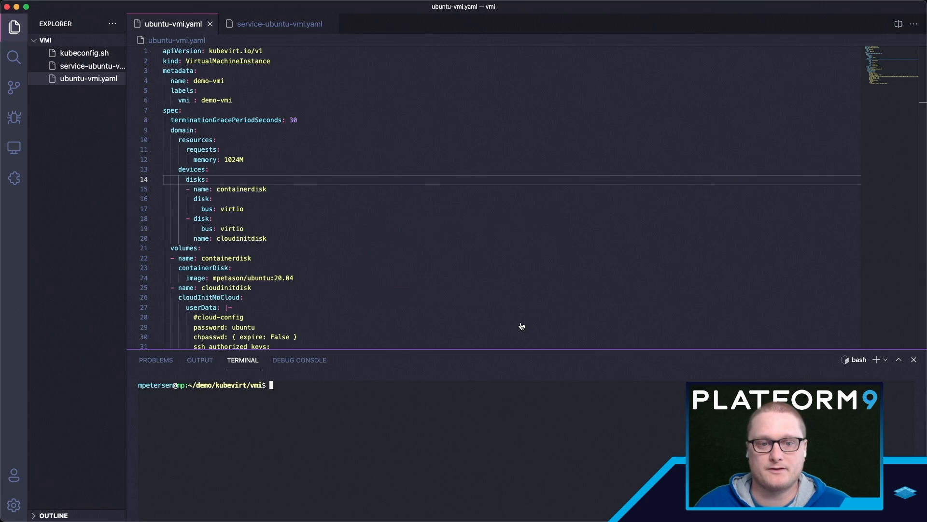
Run sh kubeconfig.sh in the terminal and list the cluster's pods with k get pods.
{"action": "type", "text": "sh kubeconfig.sh"}
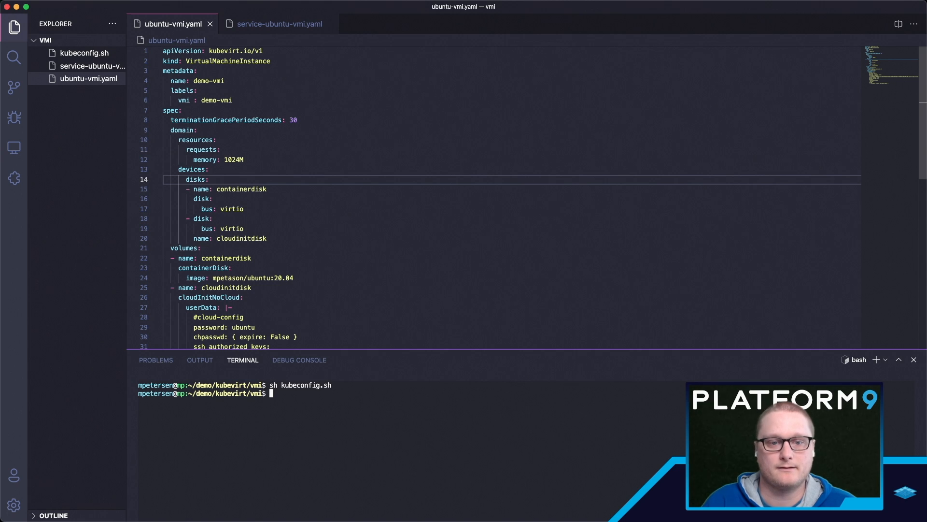
{"action": "type", "text": "k get pods"}
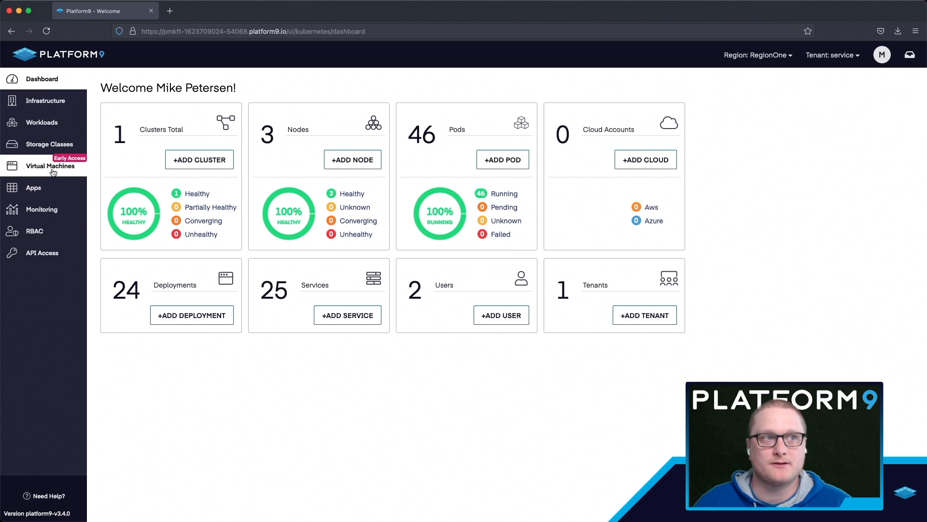
Begin adding a virtual machine on the KubeVirt cluster with type VirtualMachineInstance.
{"action": "left_click", "coordinate": [52, 166]}
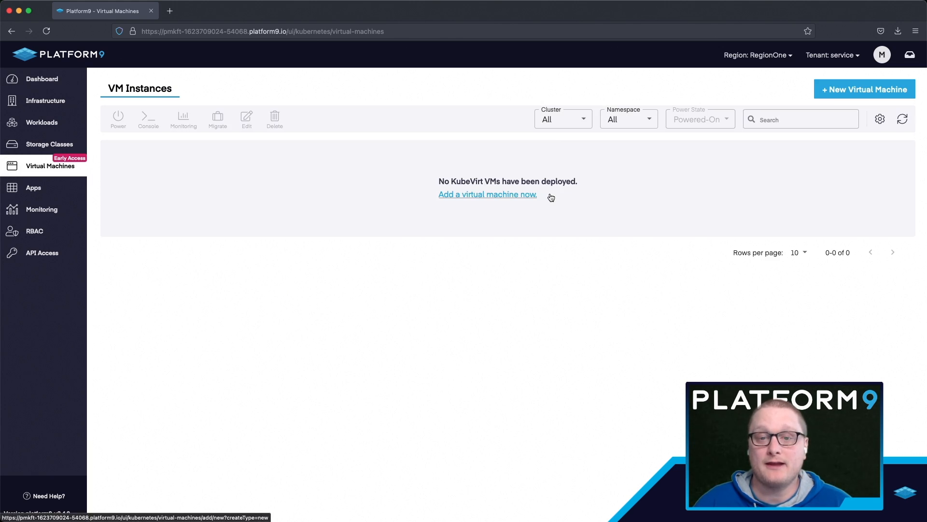
{"action": "left_click", "coordinate": [487, 194]}
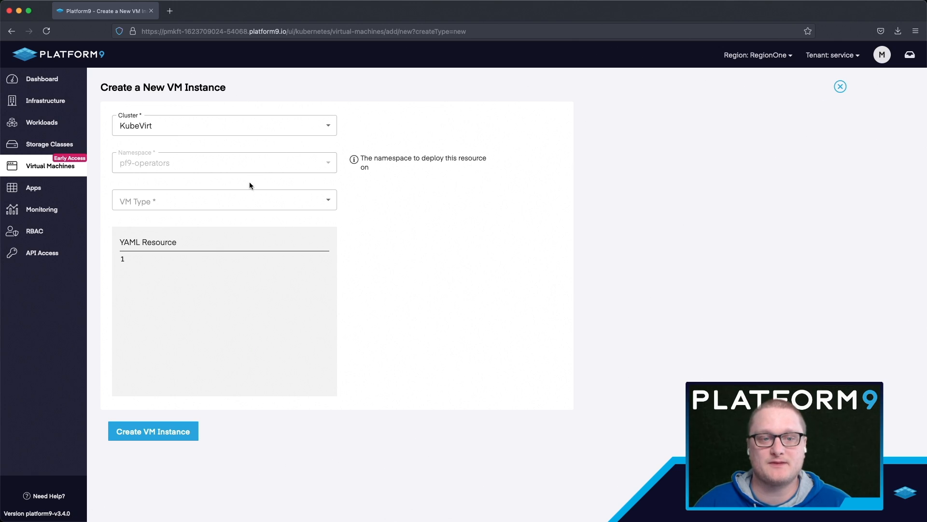
{"action": "left_click", "coordinate": [225, 201]}
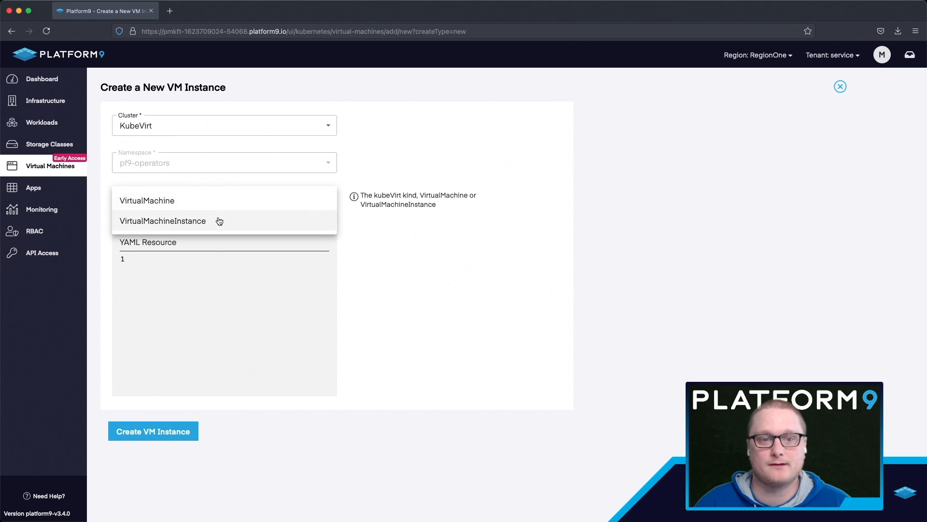
{"action": "left_click", "coordinate": [162, 220]}
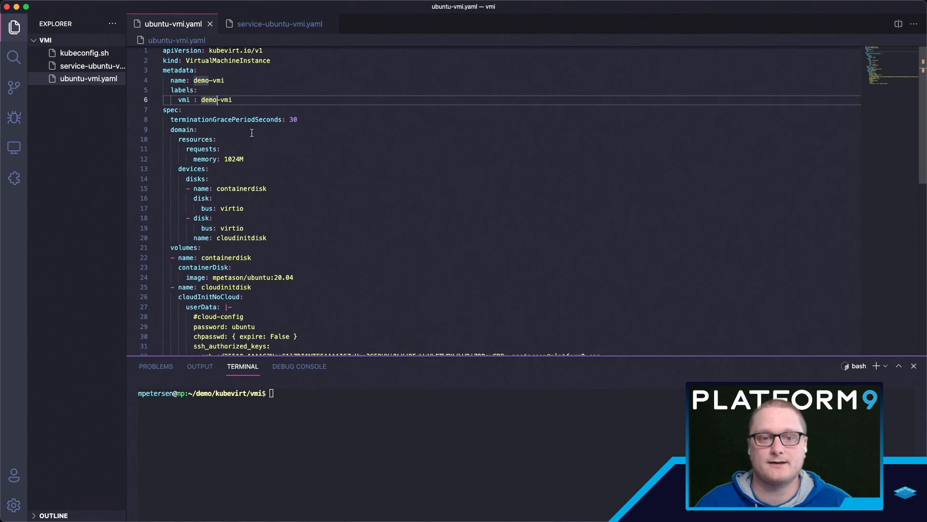
Create demo-vmi with 'k create -f ubuntu-vmi.yaml' and bring up service-ubuntu-vmi.yaml.
{"action": "scroll", "scroll_direction": "down", "scroll_amount": 3}
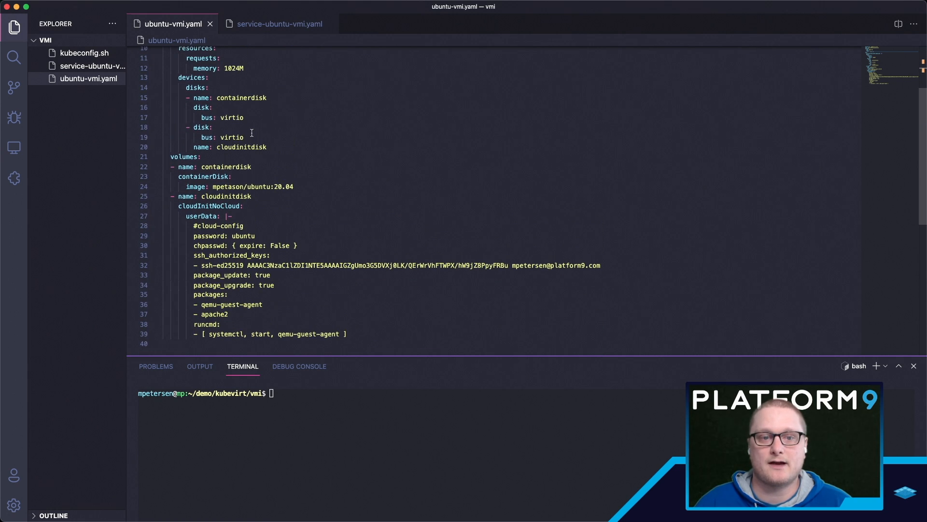
{"action": "double_click", "coordinate": [242, 236]}
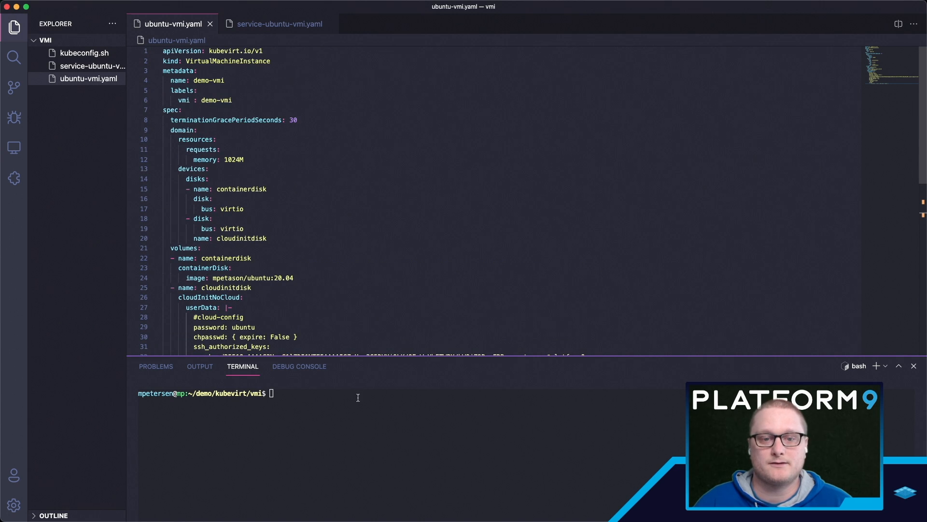
{"action": "type", "text": "k"}
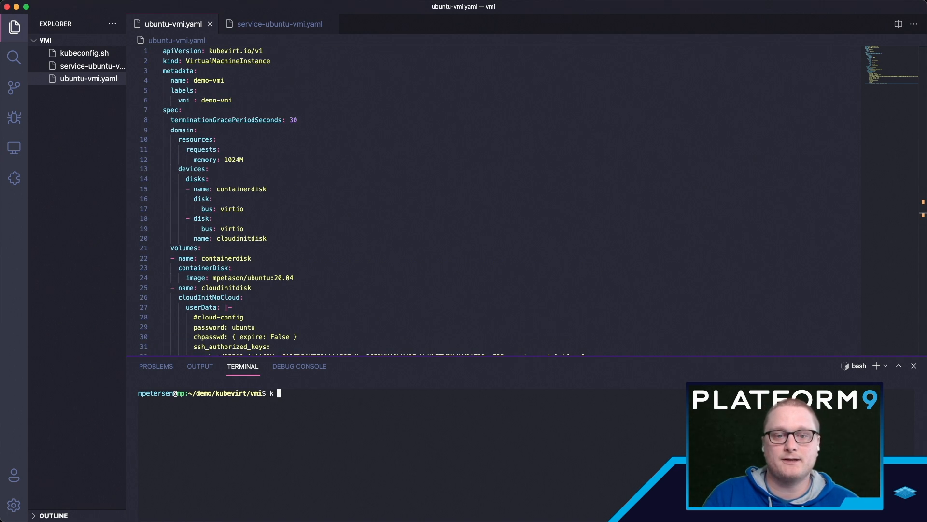
{"action": "type", "text": "create -f"}
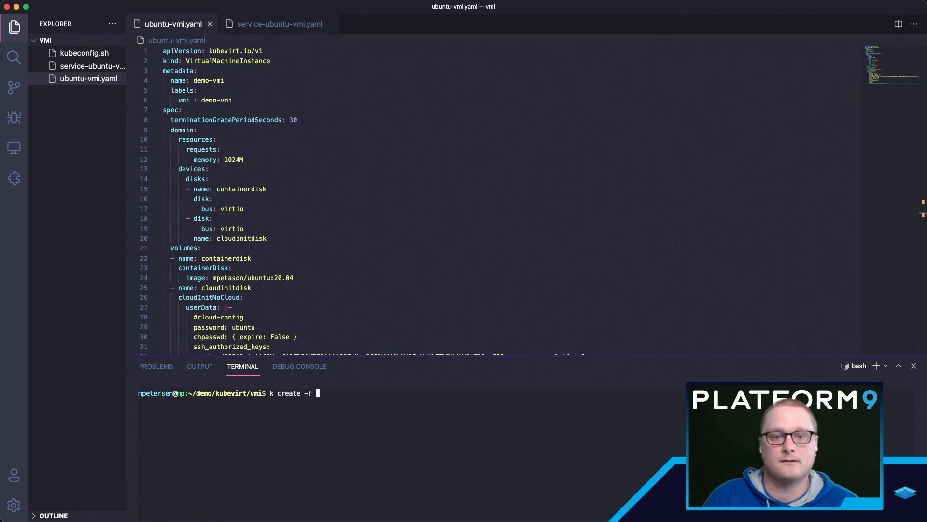
{"action": "type", "text": "ubuntu-vmi.yaml"}
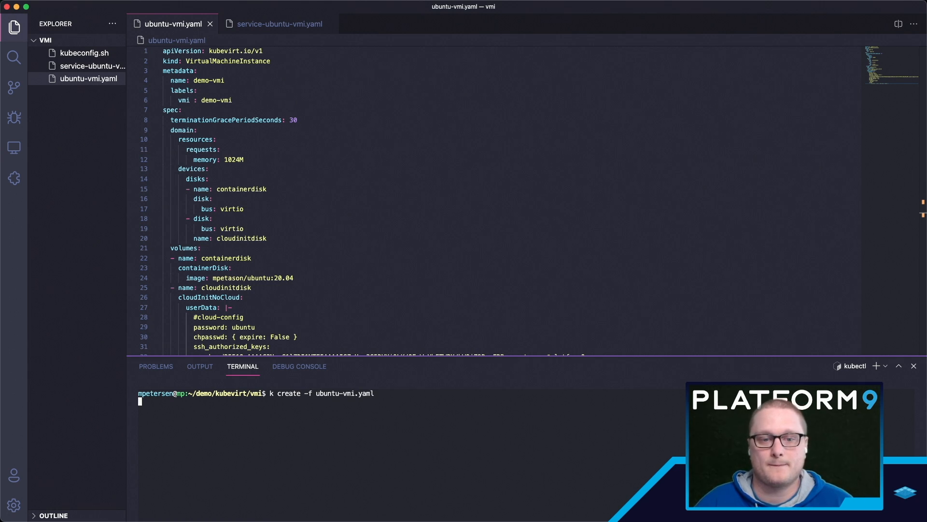
{"action": "left_click", "coordinate": [280, 24]}
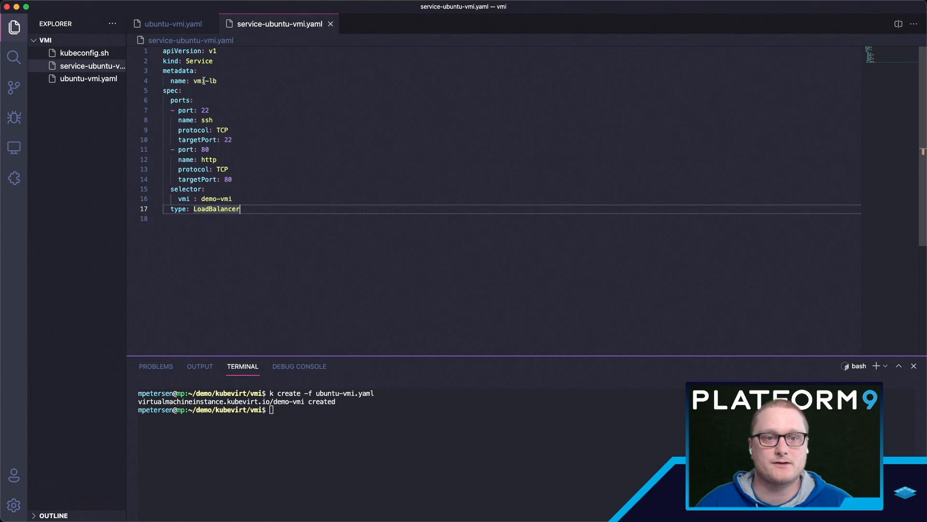
Create the vmi-lb LoadBalancer service with 'k create -f service-ubuntu-vmi.yaml'.
{"action": "left_click", "coordinate": [206, 110]}
{"action": "type", "text": "k"}
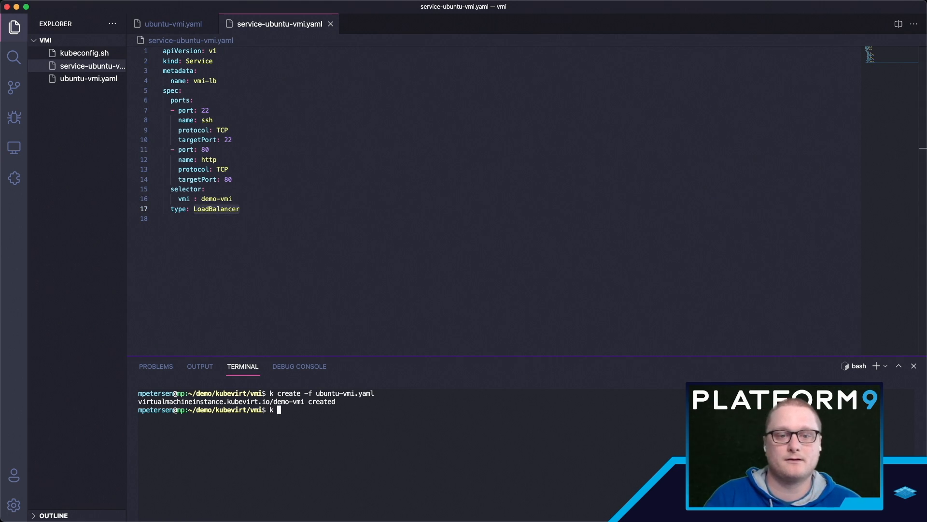
{"action": "type", "text": "create -f se"}
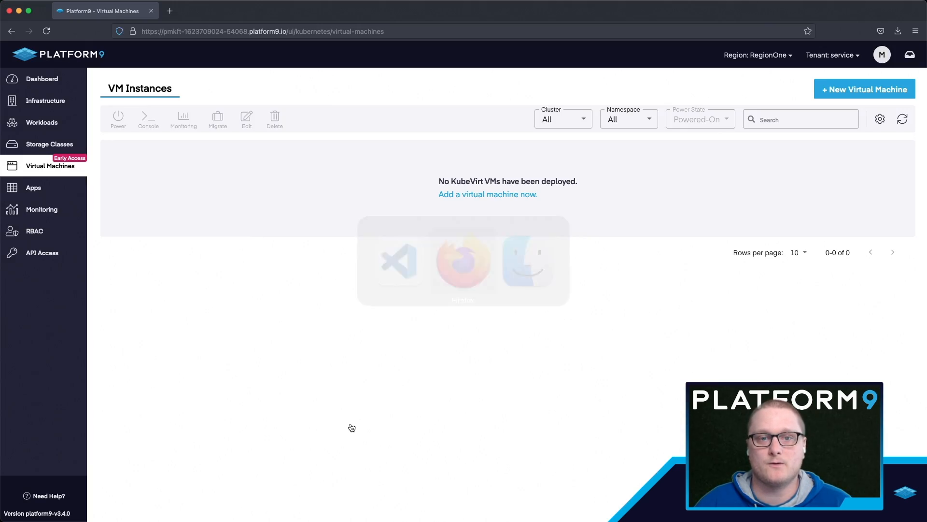
Refresh the VM list to show demo-vmi running, then go to the cluster's Workloads.
{"action": "left_click", "coordinate": [902, 119]}
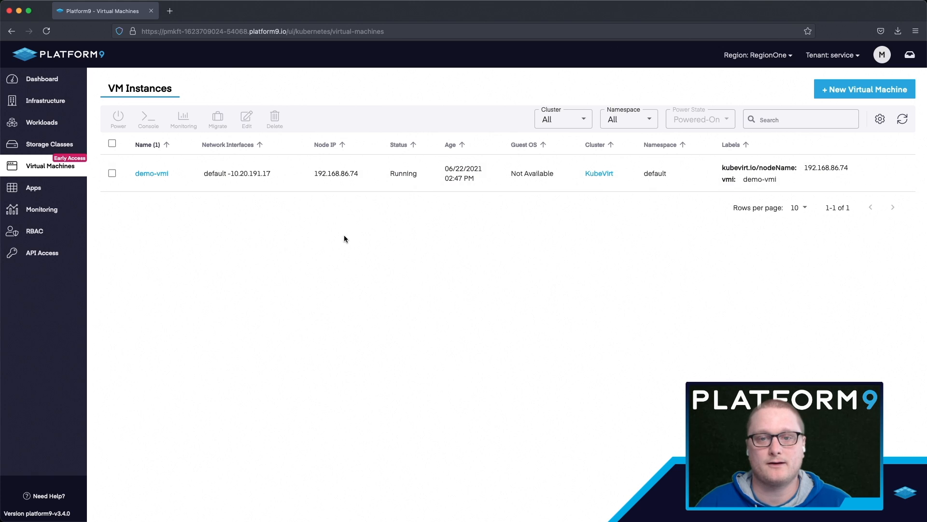
{"action": "left_click", "coordinate": [112, 173]}
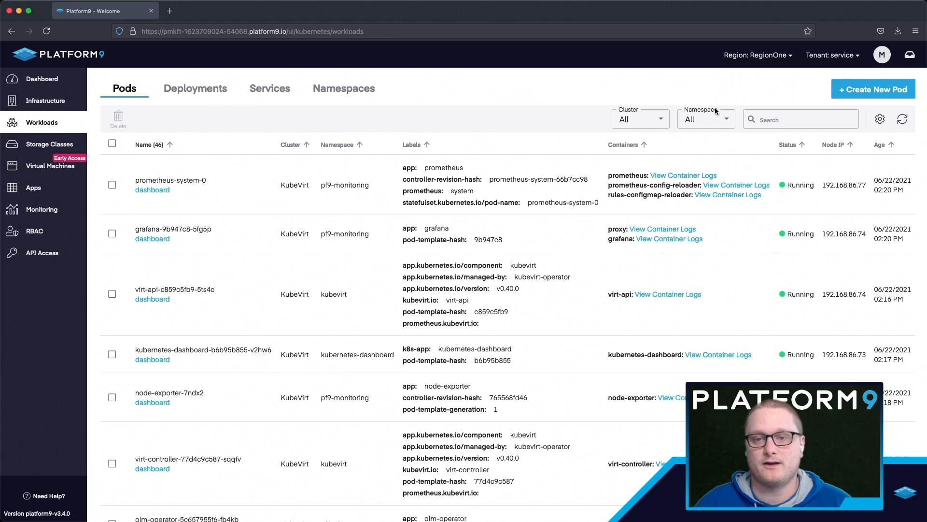
Filter pods to the default namespace and select the virt-launcher-demo-vmi pod.
{"action": "left_click", "coordinate": [705, 119]}
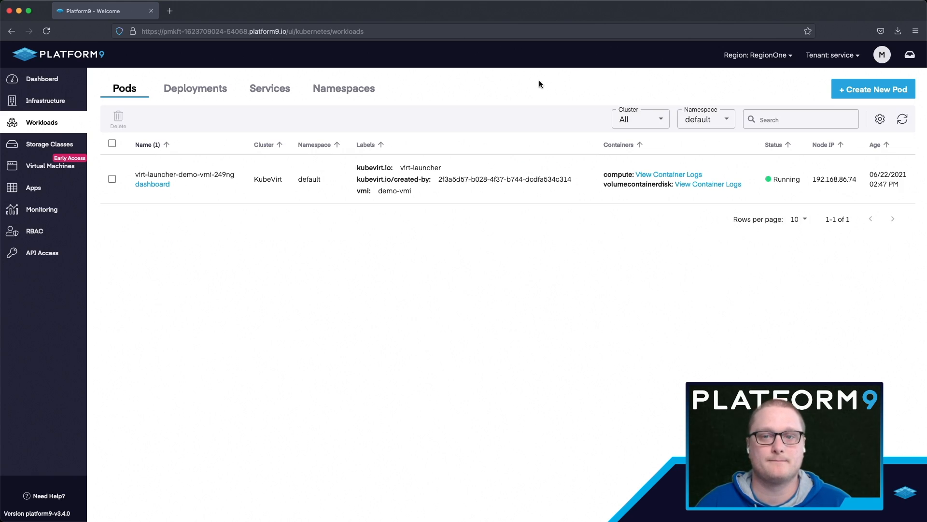
{"action": "double_click", "coordinate": [205, 175]}
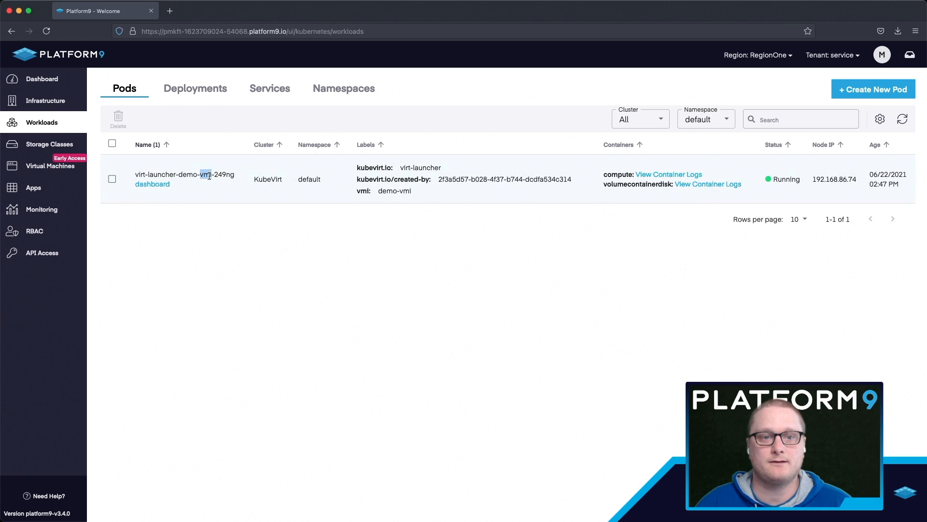
{"action": "left_click", "coordinate": [112, 178]}
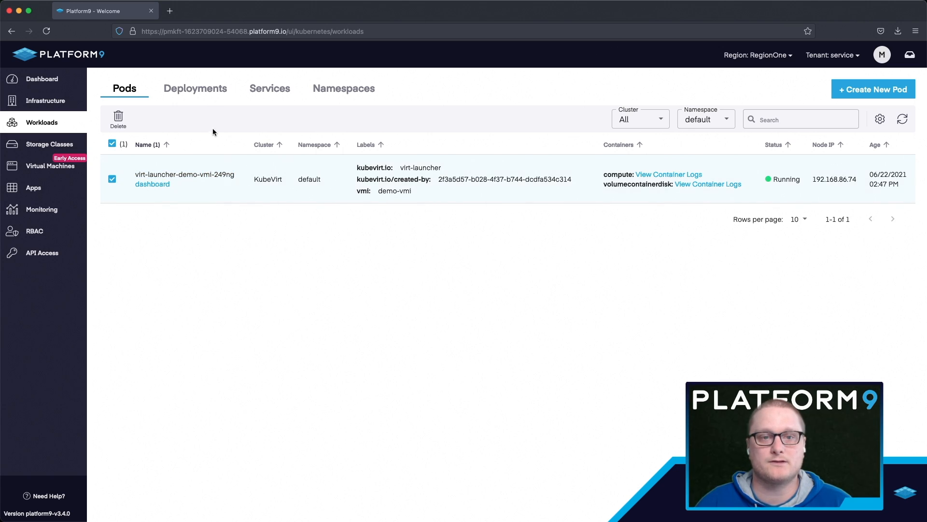
{"action": "left_click", "coordinate": [270, 88]}
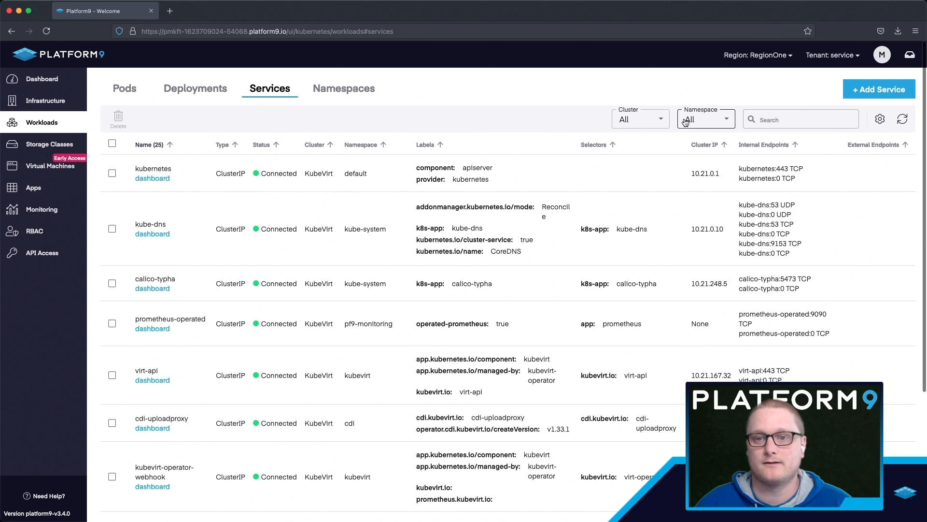
Show default-namespace services and highlight vmi-lb's LoadBalancer type.
{"action": "left_click", "coordinate": [705, 119]}
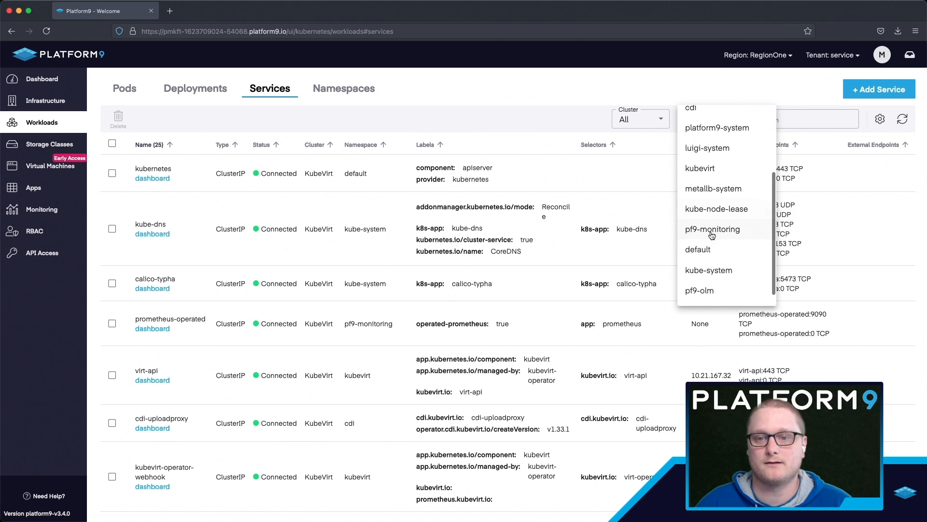
{"action": "left_click", "coordinate": [698, 249]}
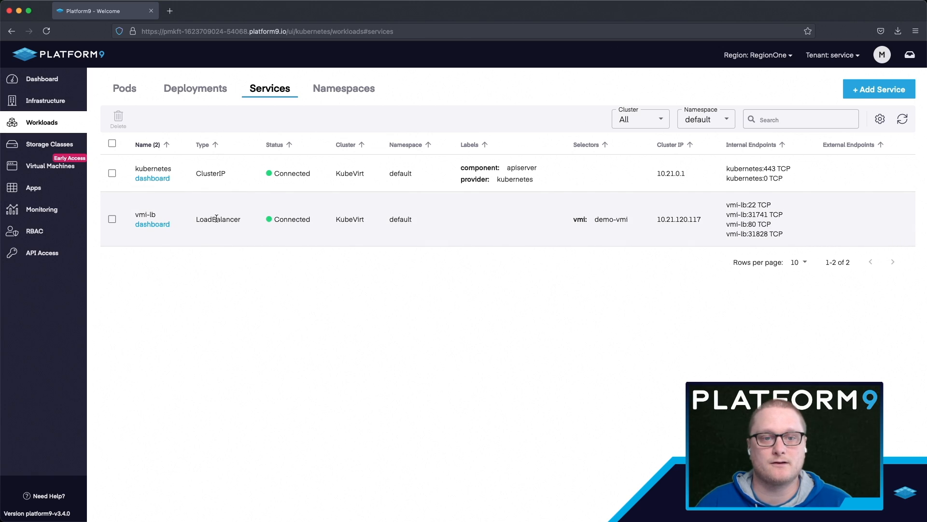
{"action": "double_click", "coordinate": [217, 220]}
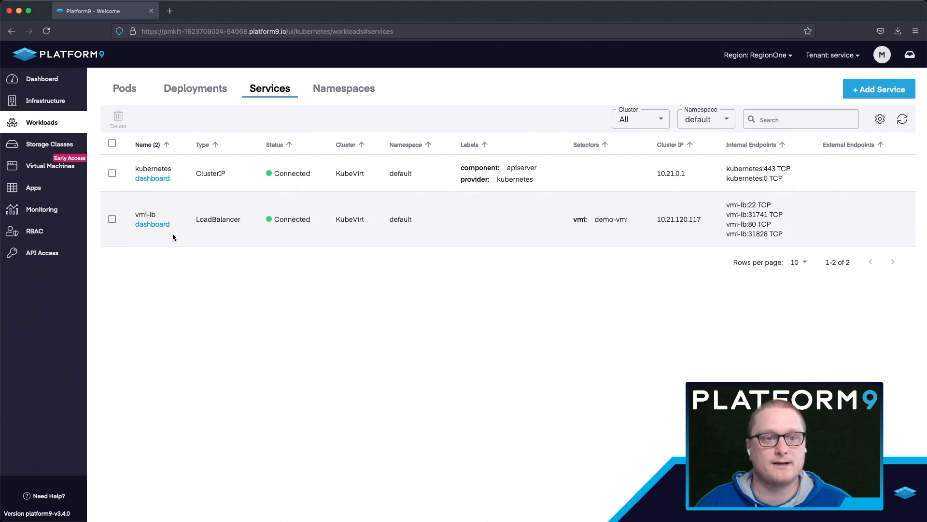
{"action": "left_click", "coordinate": [50, 165]}
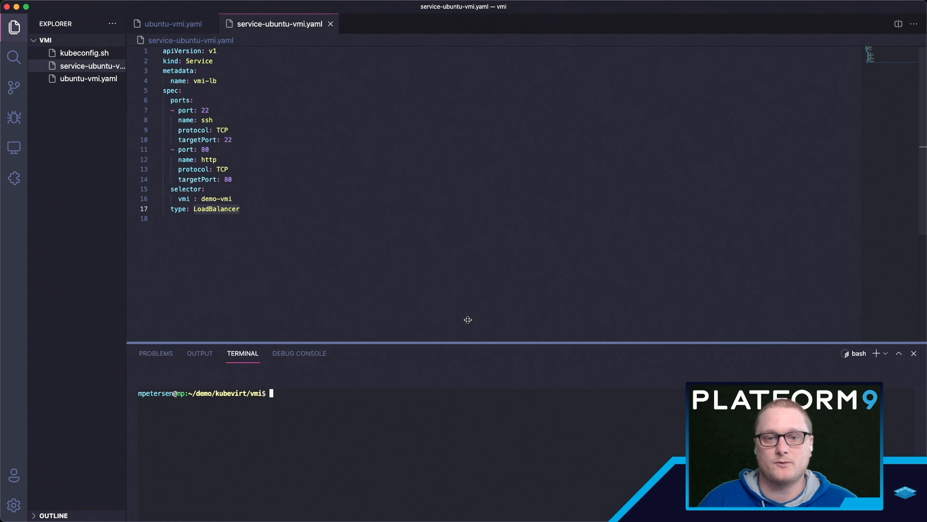
Begin a new kubectl command at the cleared terminal prompt.
{"action": "type", "text": "k"}
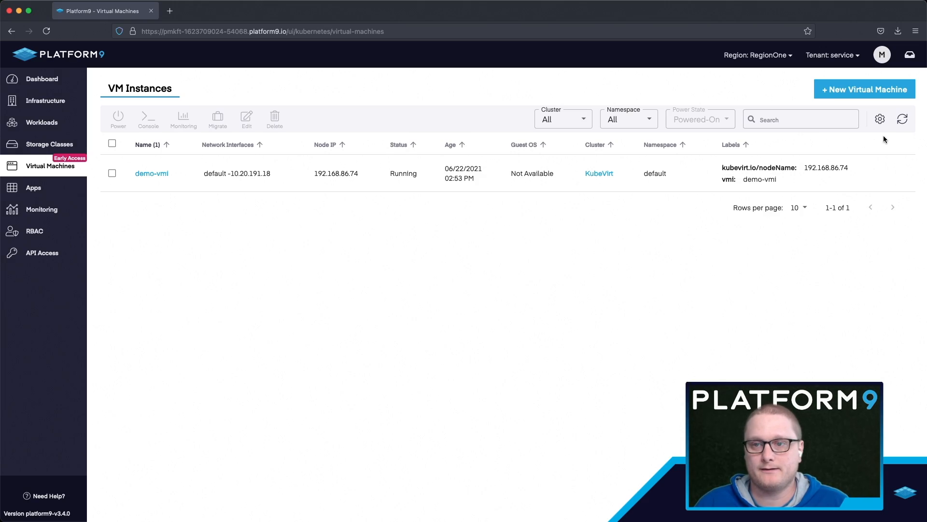
Refresh the Virtual Machines list to show demo-vmi running.
{"action": "left_click", "coordinate": [902, 119]}
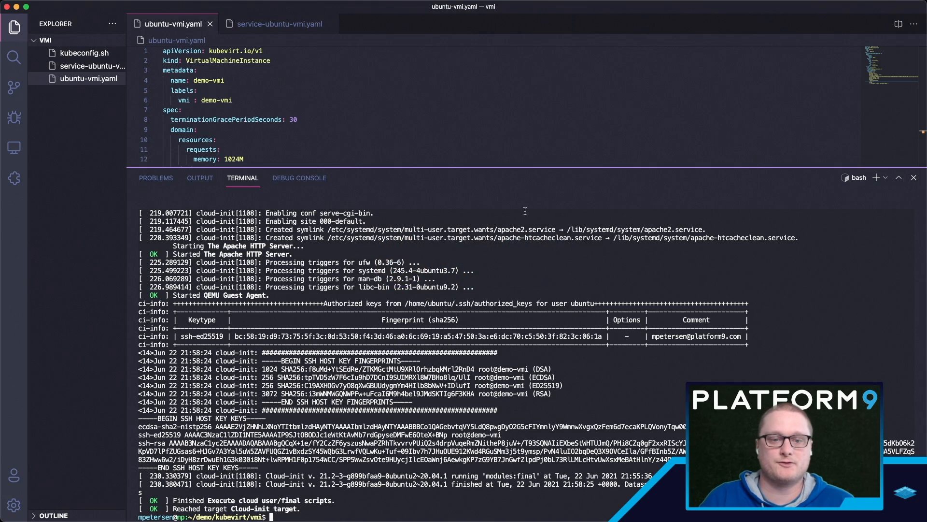
Run 'k get svc' to find vmi-lb's external IP 192.168.86.10, then start an ubuntu ssh command.
{"action": "type", "text": "k get svc"}
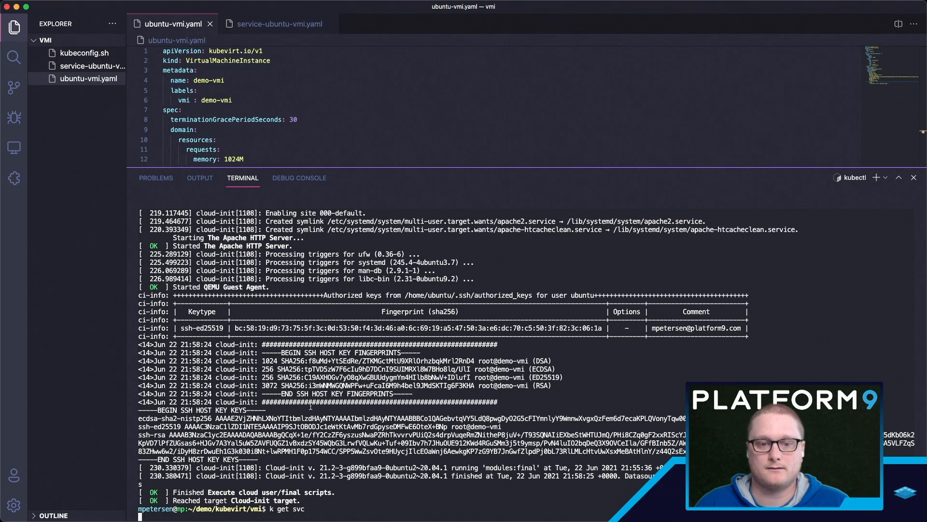
{"action": "key", "text": "Return"}
{"action": "type", "text": "ssh"}
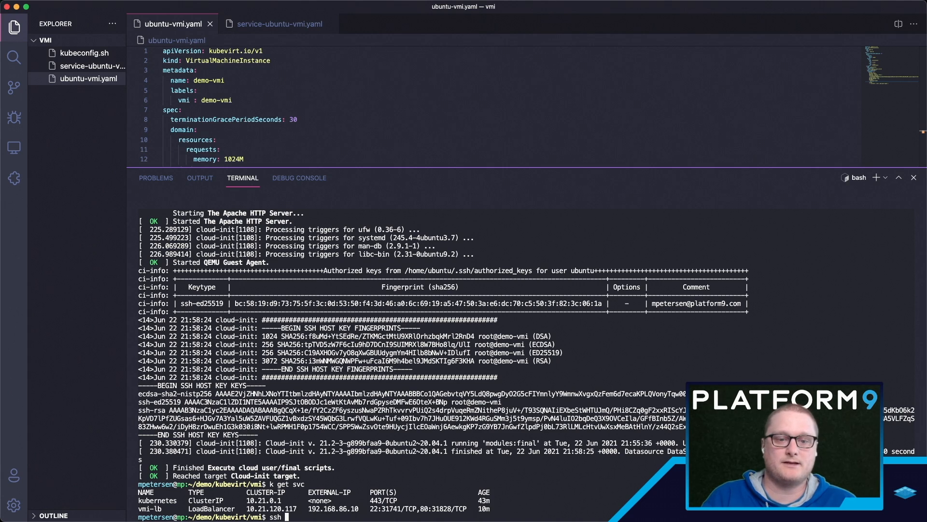
{"action": "type", "text": "ubuntu"}
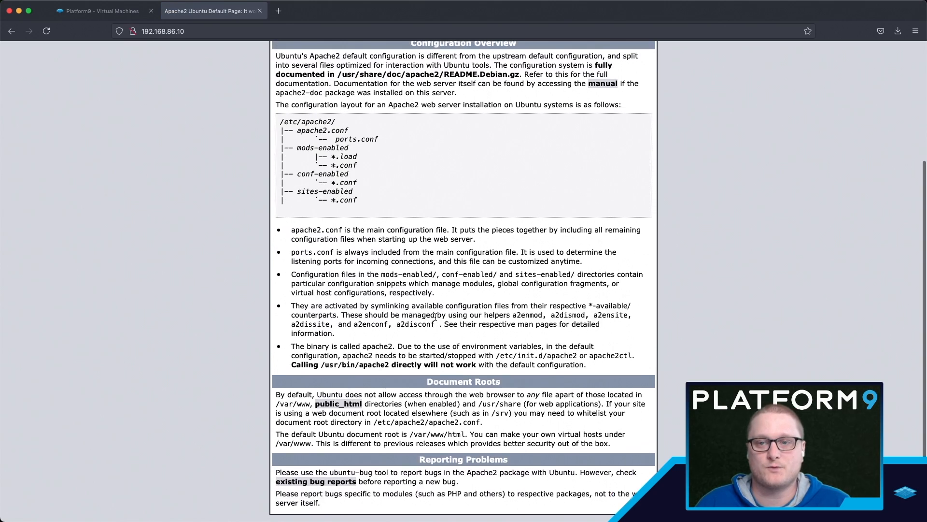
Scroll through the Apache2 Ubuntu default page served from 192.168.86.10.
{"action": "scroll", "scroll_direction": "up", "scroll_amount": 3}
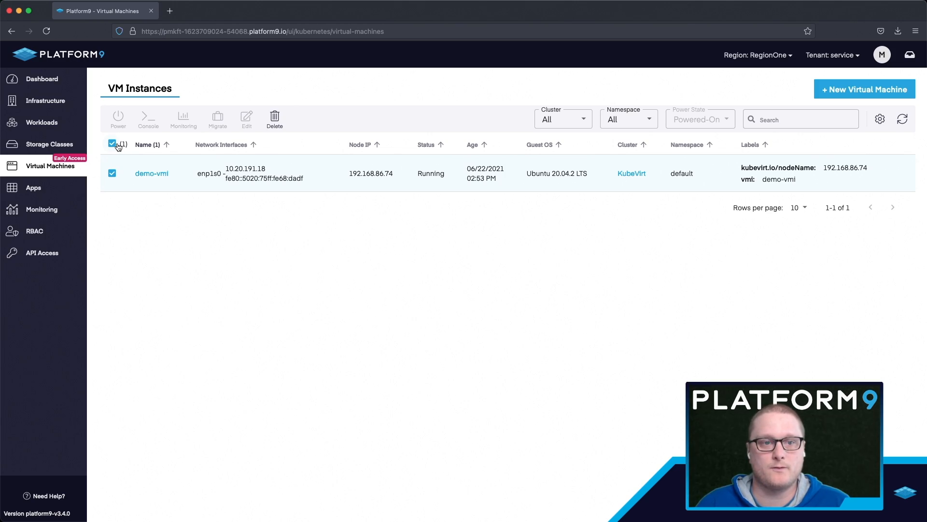
Delete the selected demo-vmi and confirm with DELETE THIS VM.
{"action": "left_click", "coordinate": [274, 116]}
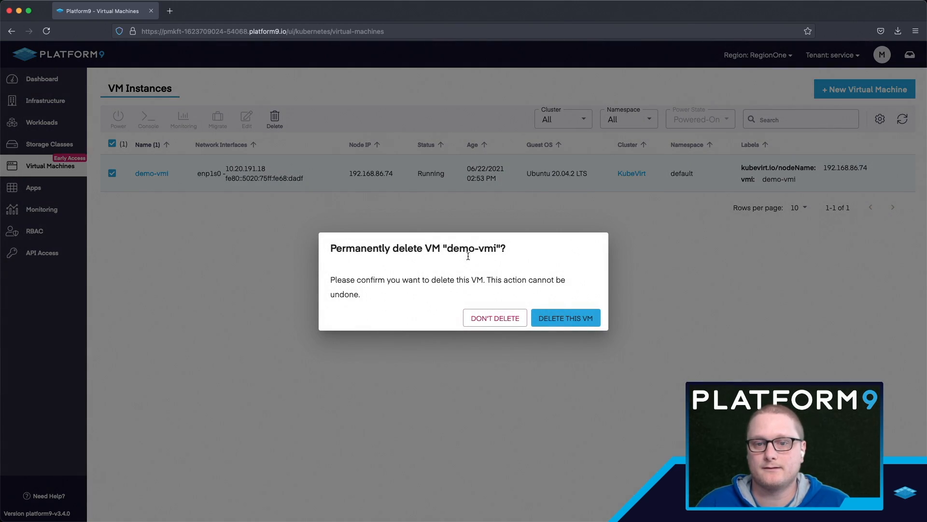
{"action": "left_click", "coordinate": [564, 317]}
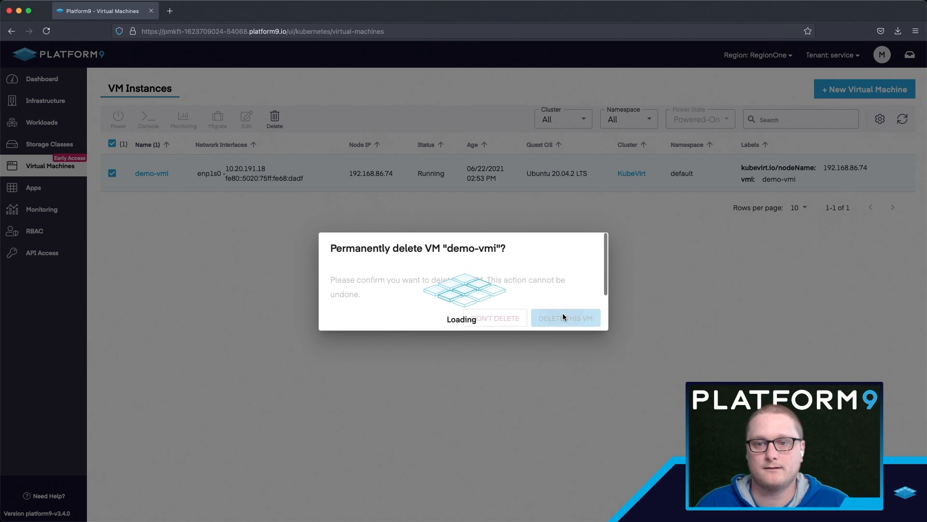
{"action": "left_click", "coordinate": [564, 318]}
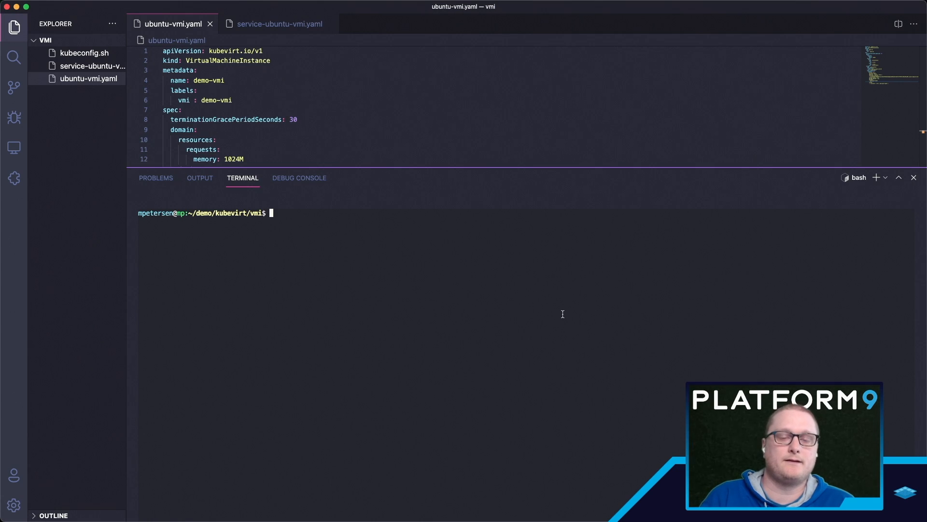
Run 'k delete -f service-ubuntu-vmi.yaml' to remove vmi-lb, then 'k get vmi'.
{"action": "type", "text": "k delete -f service-ubuntu-vmi.yaml"}
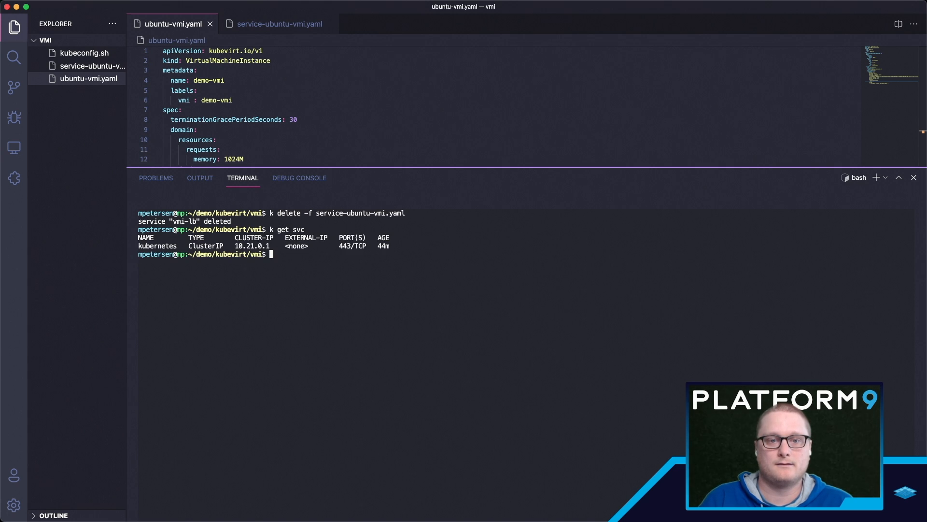
{"action": "type", "text": "k get vmi"}
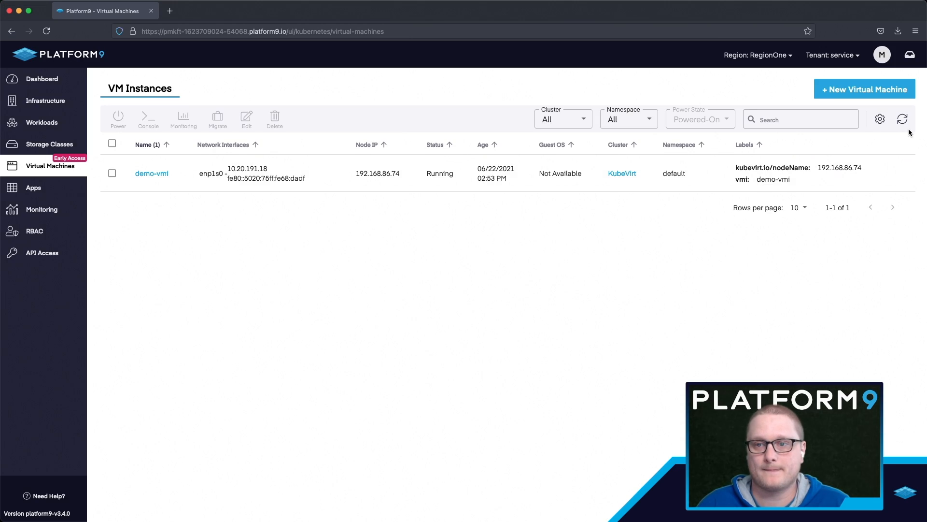
Refresh the VM Instances list twice until no KubeVirt VMs remain.
{"action": "left_click", "coordinate": [902, 119]}
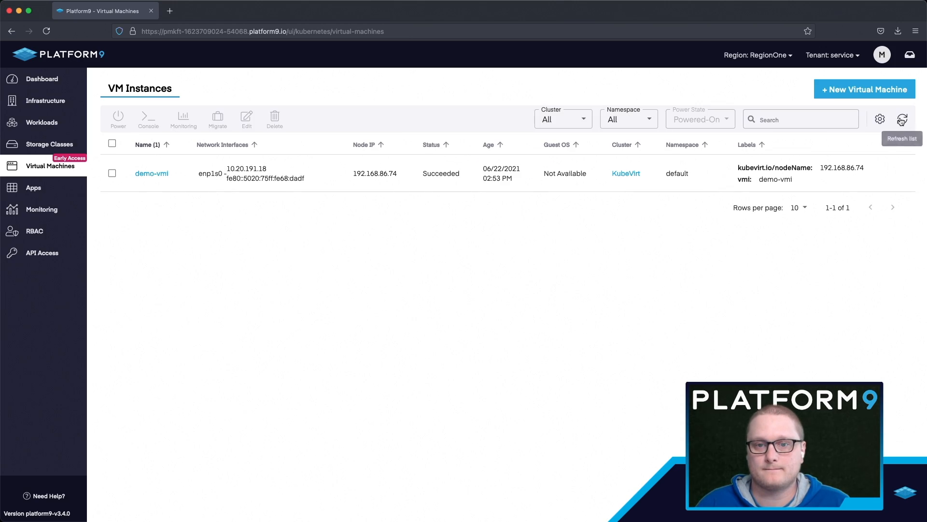
{"action": "left_click", "coordinate": [901, 119]}
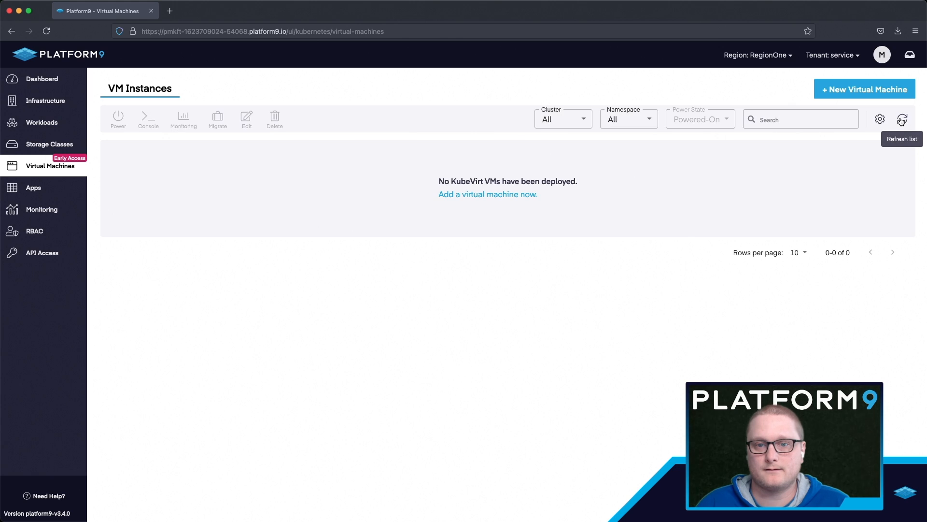
{"action": "mouse_move", "coordinate": [454, 351]}
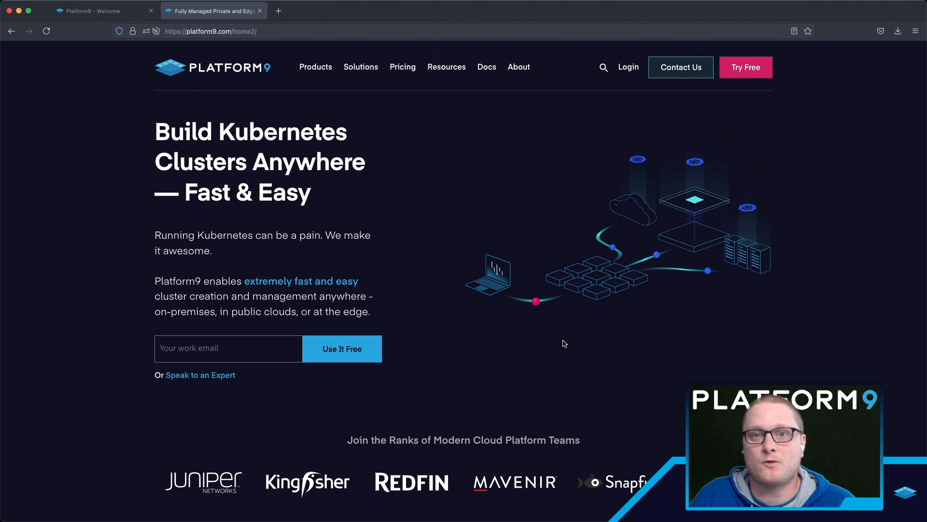
Scroll the platform9.com homepage down to its footer links.
{"action": "scroll", "scroll_direction": "down", "scroll_amount": 3}
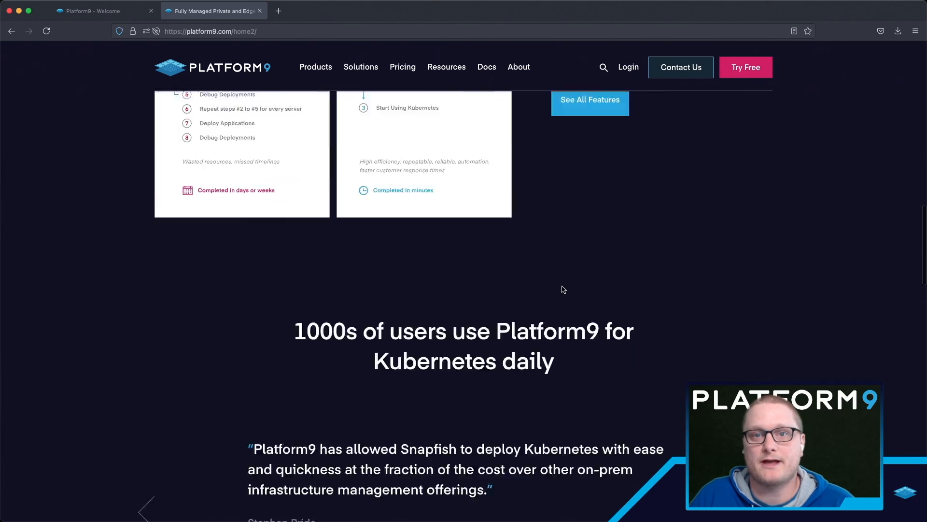
{"action": "scroll", "scroll_direction": "down", "scroll_amount": 3}
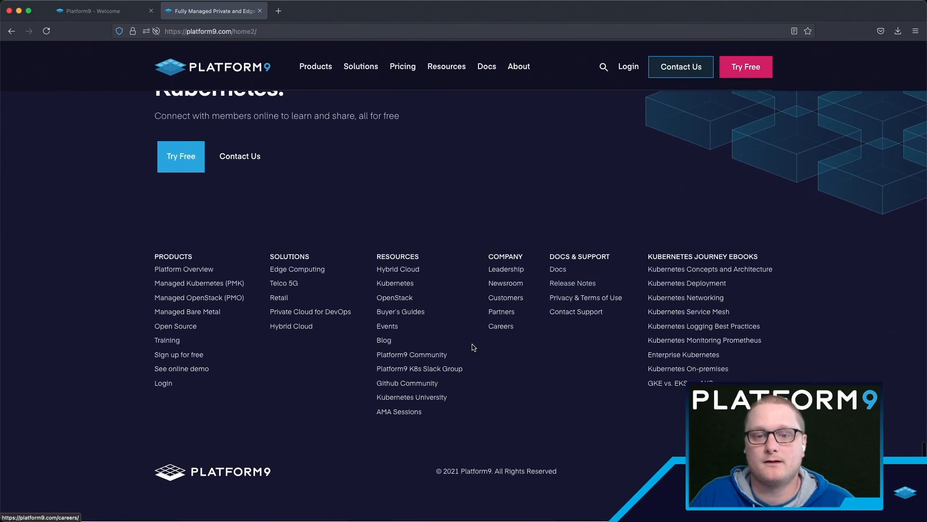